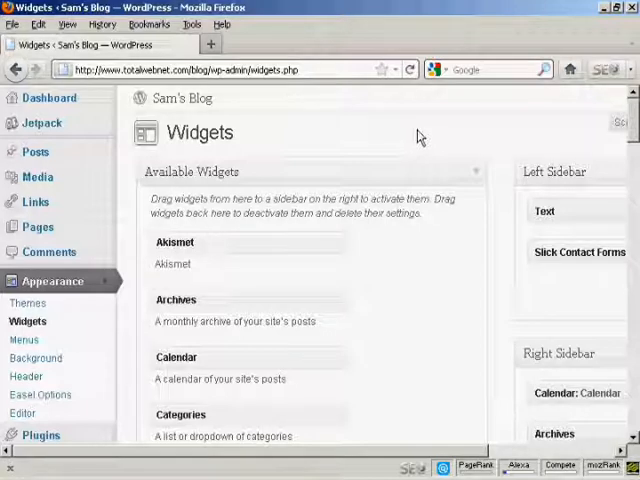
mouse_move(510, 140)
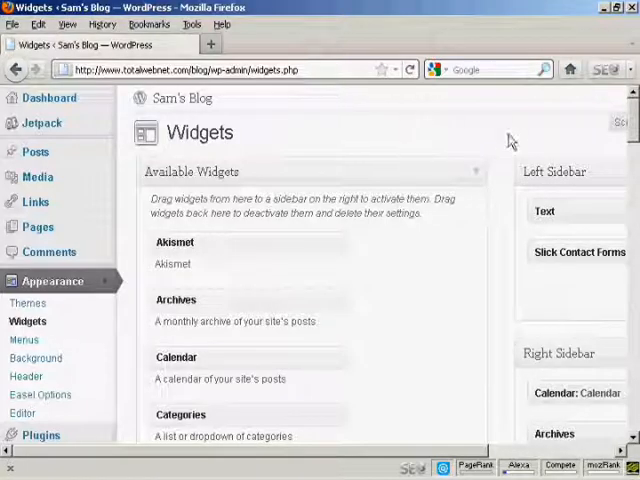
Scroll the Available Widgets list down to the Text widget, ready to drag it into the Right Sidebar.
scroll(down, 3)
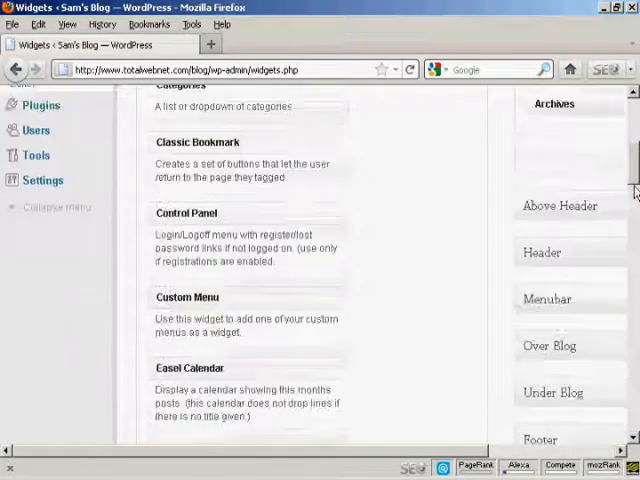
scroll(down, 3)
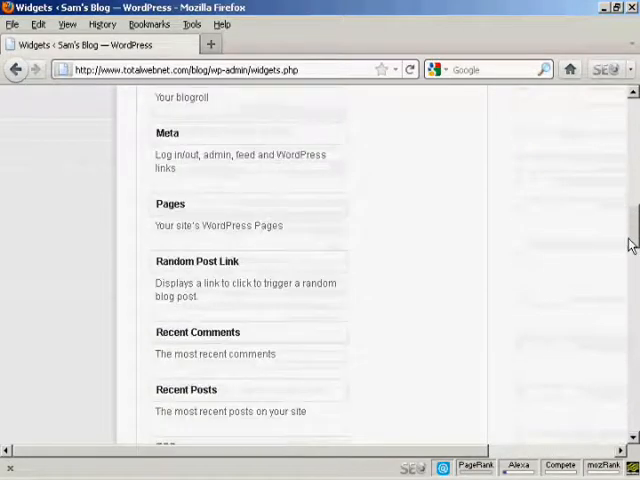
scroll(down, 3)
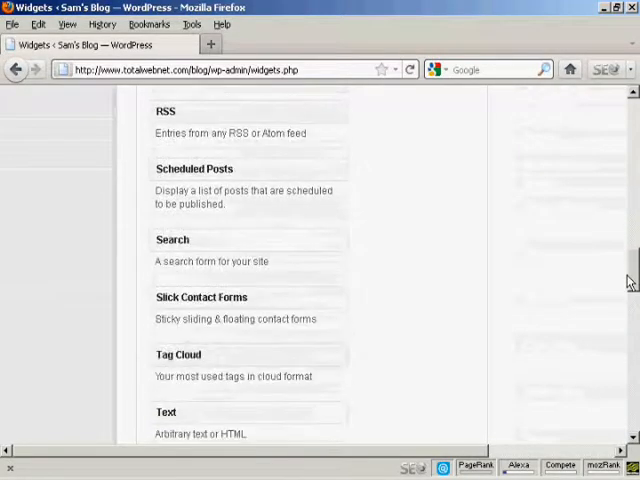
scroll(down, 3)
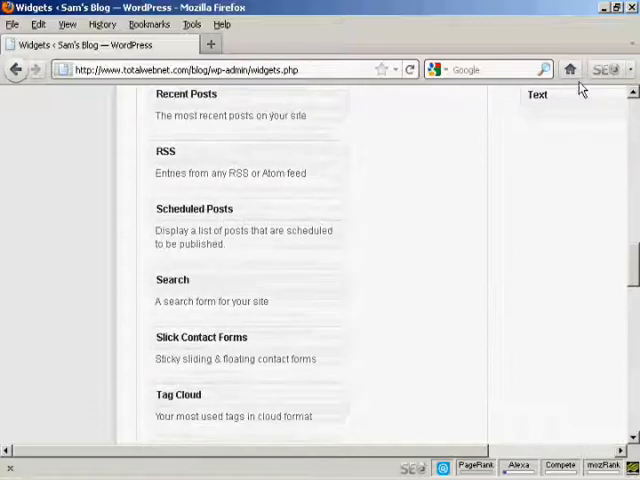
scroll(up, 3)
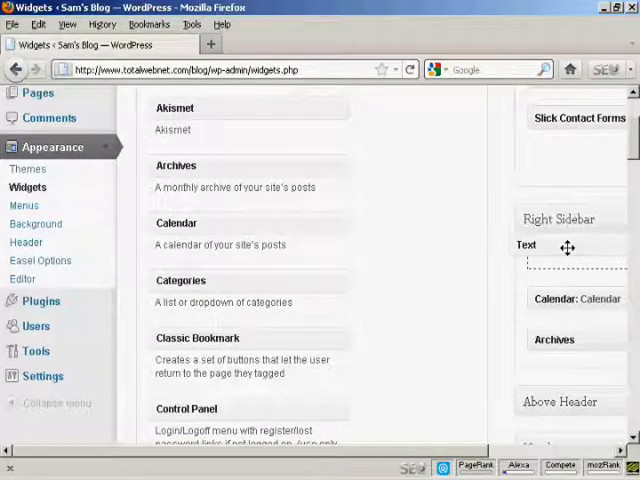
Drop a Text widget into the Right Sidebar titled Free Report with the opt-in form code, and save it.
drag(568, 246, 440, 260)
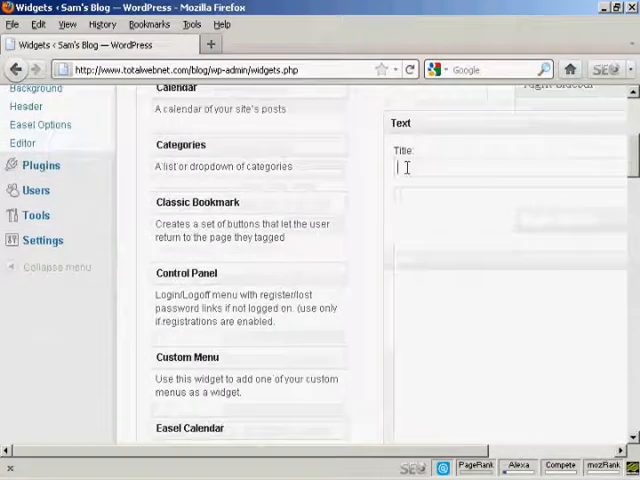
text(F)
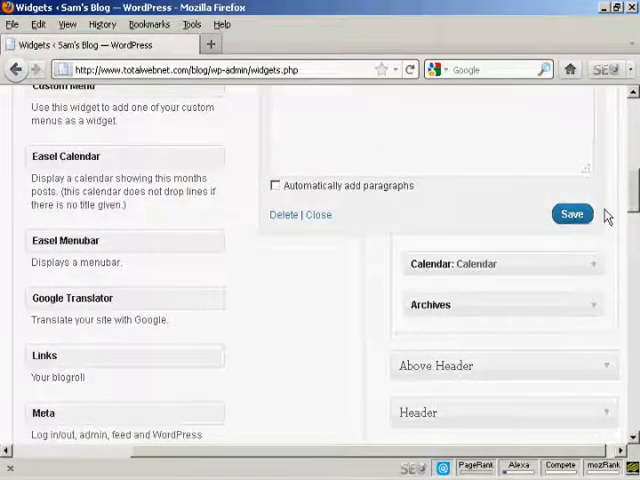
scroll(up, 3)
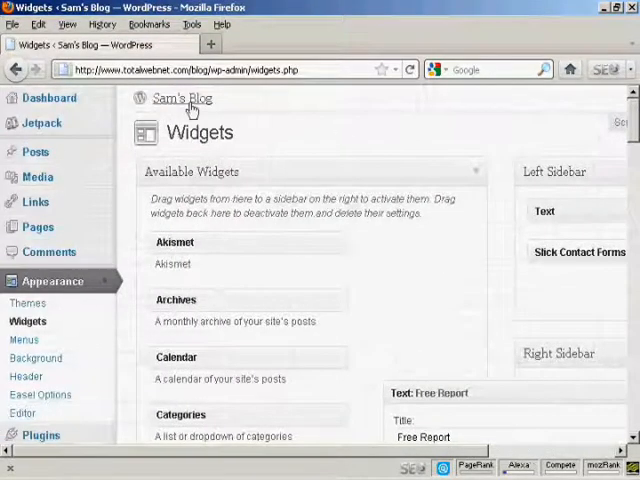
Open the Sam's Blog link in a new tab to view the Free Report opt-in box in the sidebar.
right_click(182, 98)
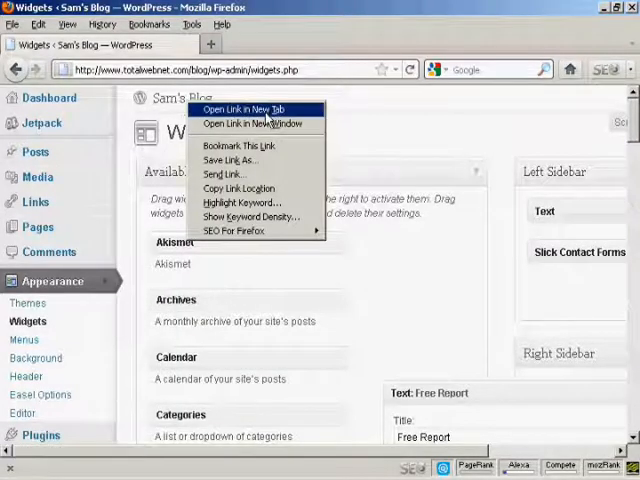
click(236, 110)
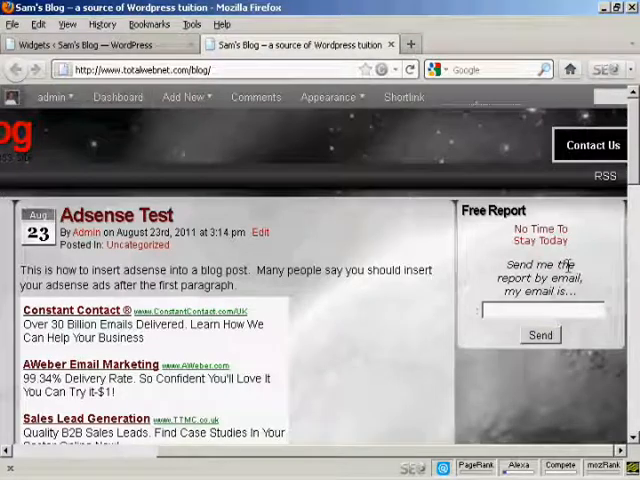
mouse_move(256, 96)
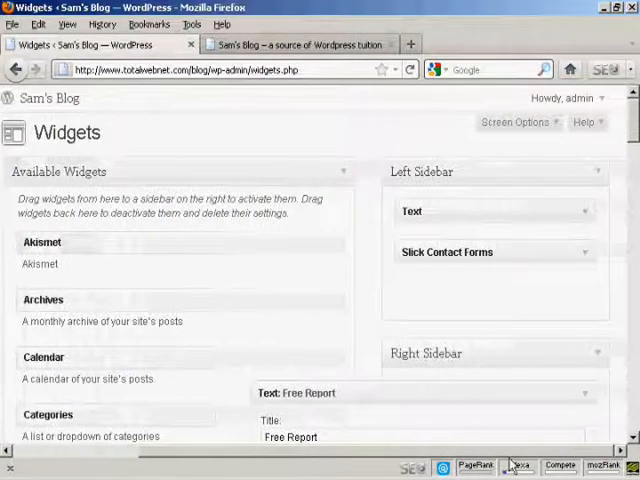
Review the Free Report widget's form code, then reload the blog tab to refresh the sidebar.
scroll(down, 3)
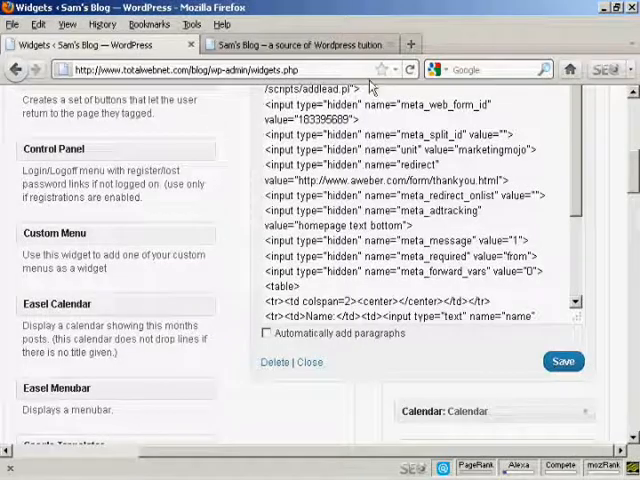
click(300, 44)
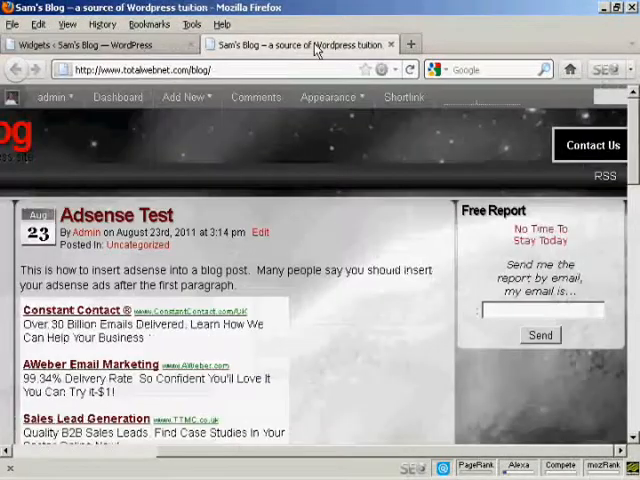
click(408, 68)
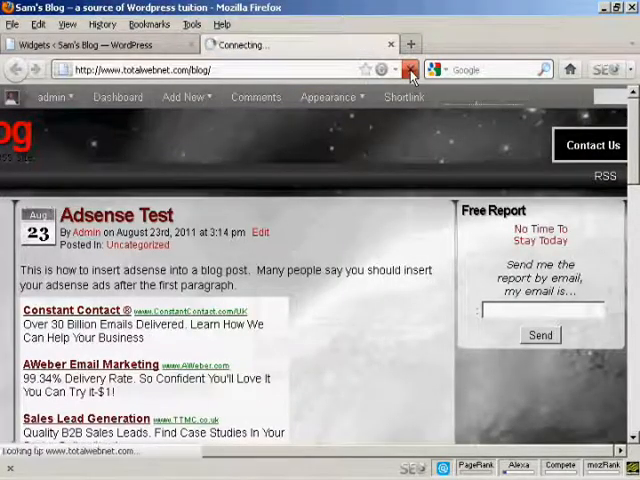